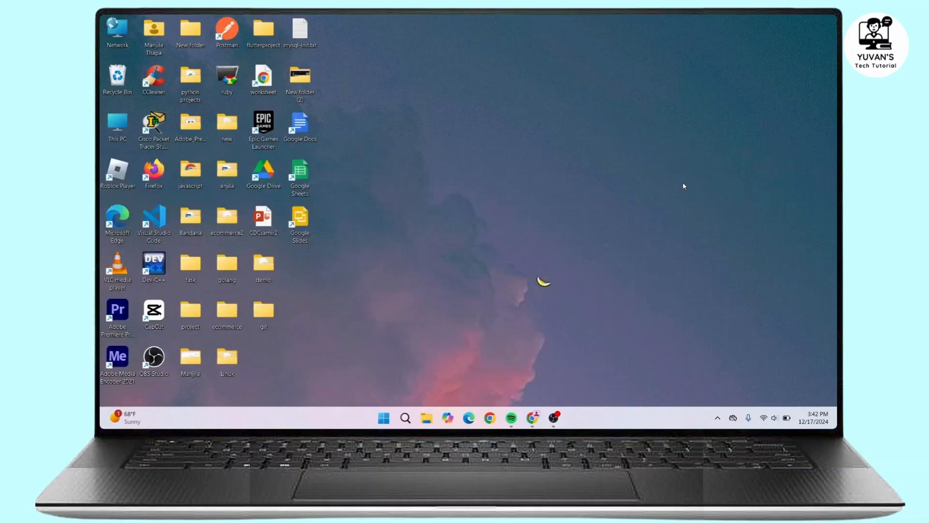
mouse_move(532, 210)
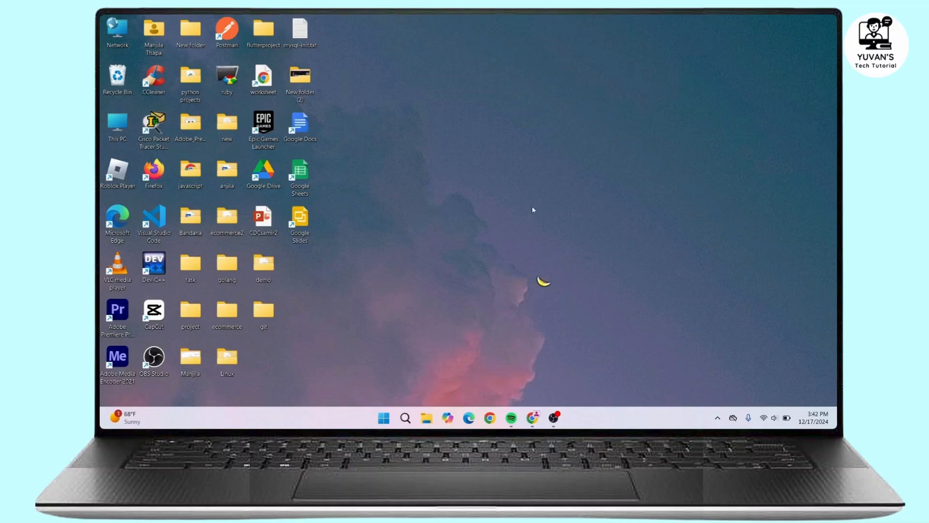
mouse_move(527, 221)
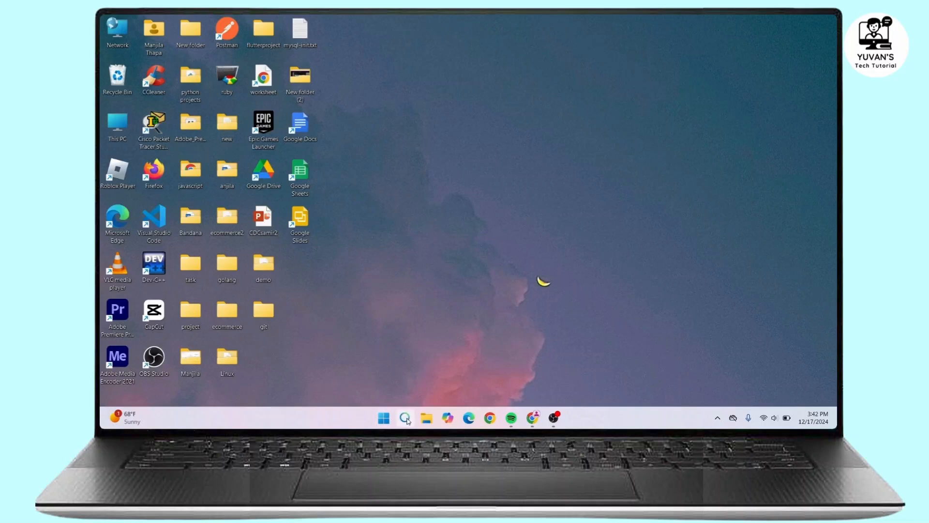
Launch regedit from the Windows Run dialog.
text(ru)
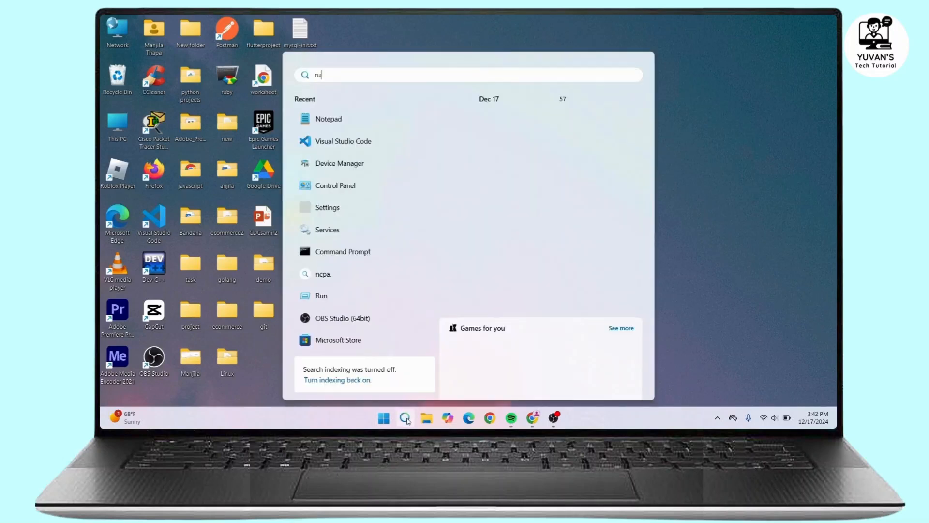
click(321, 295)
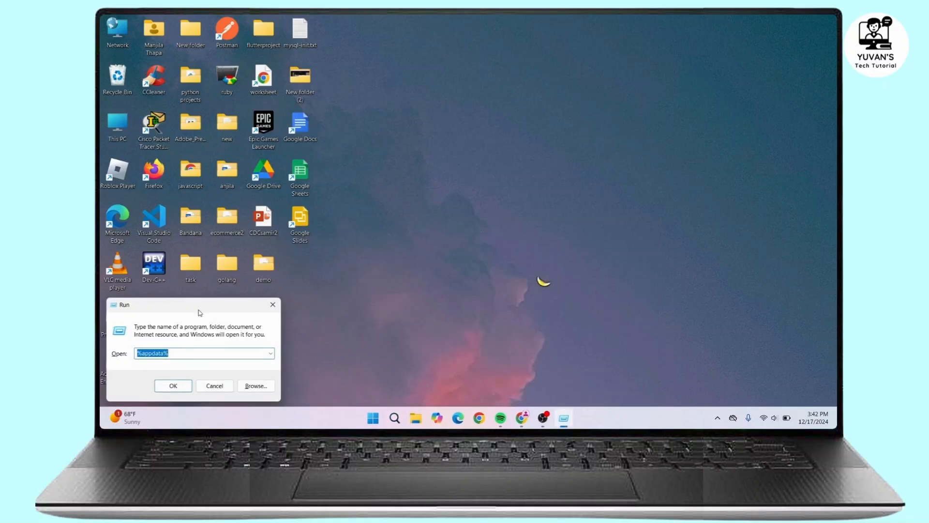
mouse_move(171, 308)
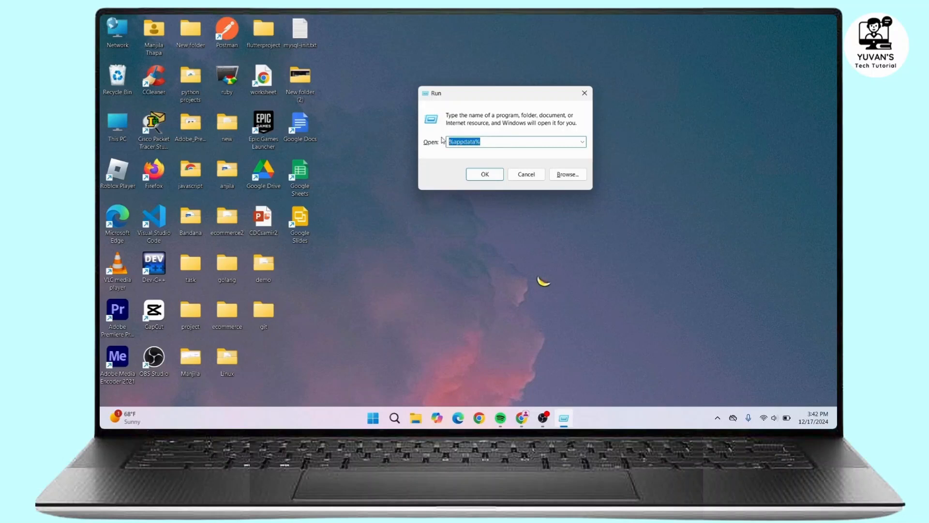
text(regedit)
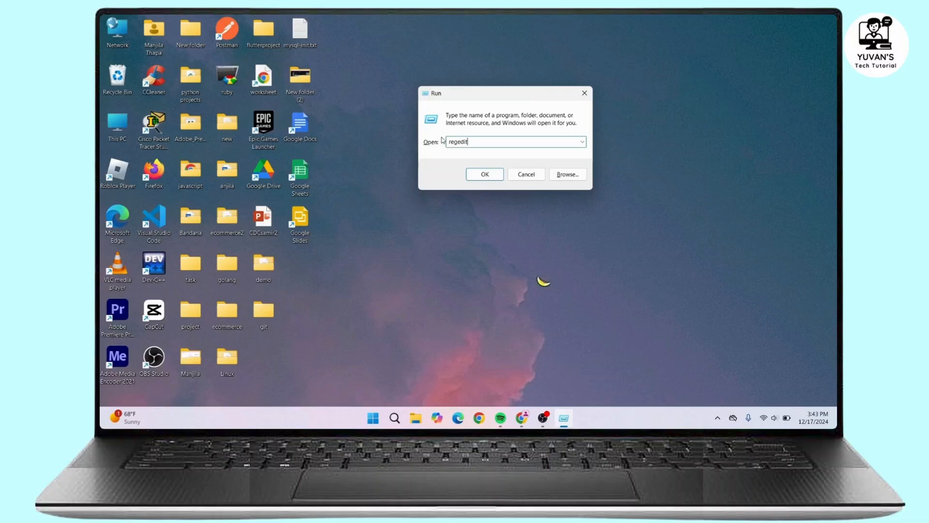
click(485, 174)
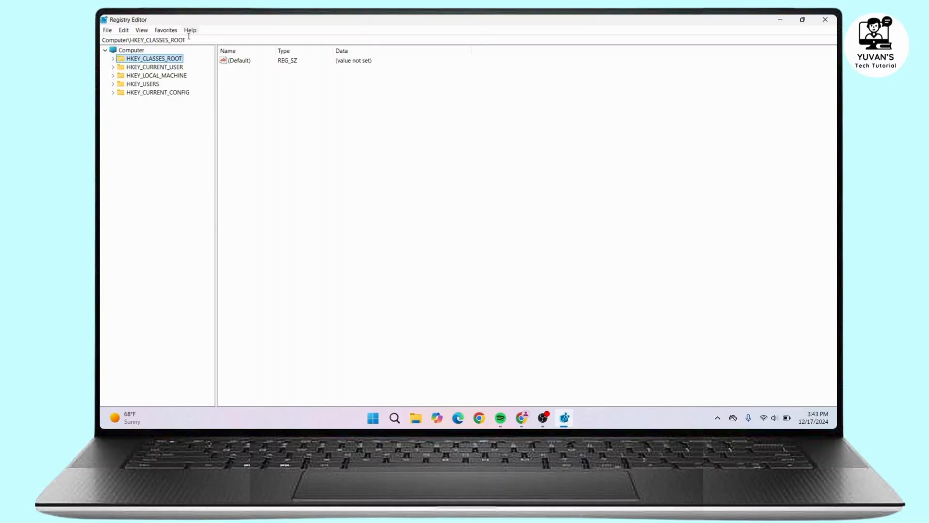
mouse_move(254, 95)
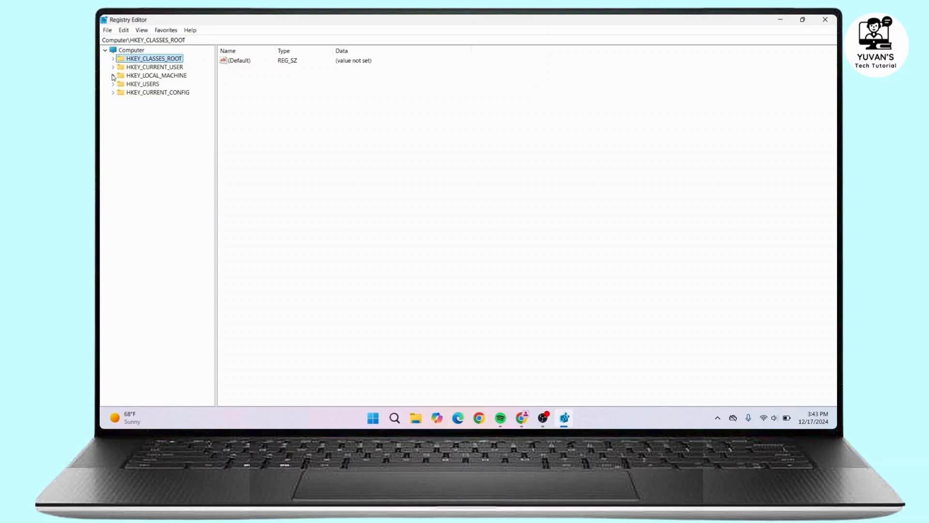
Navigate to HKEY_LOCAL_MACHINE\SOFTWARE\Microsoft\DirectX to view its Version value.
click(112, 76)
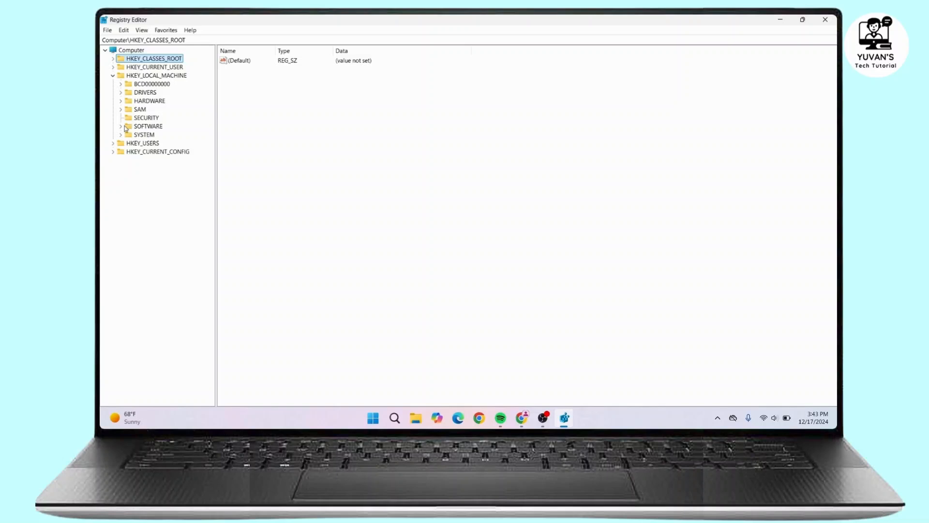
click(120, 125)
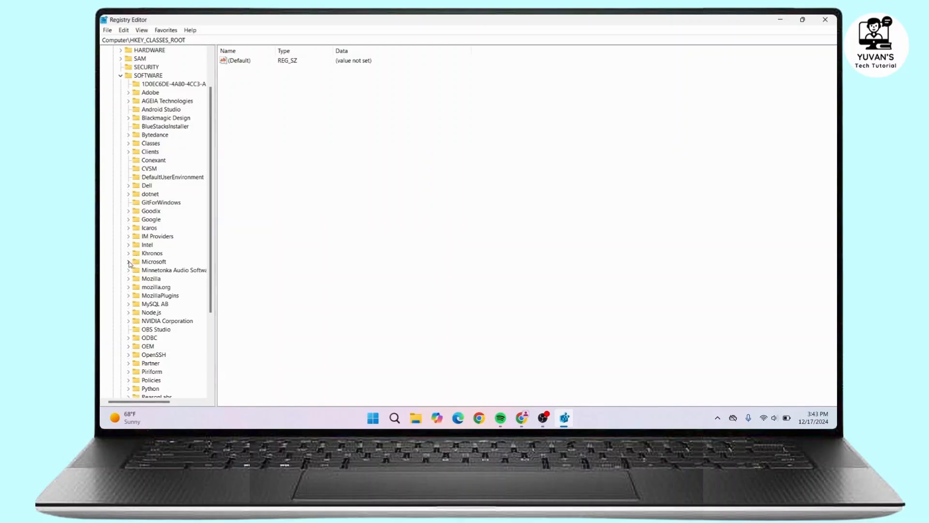
click(128, 262)
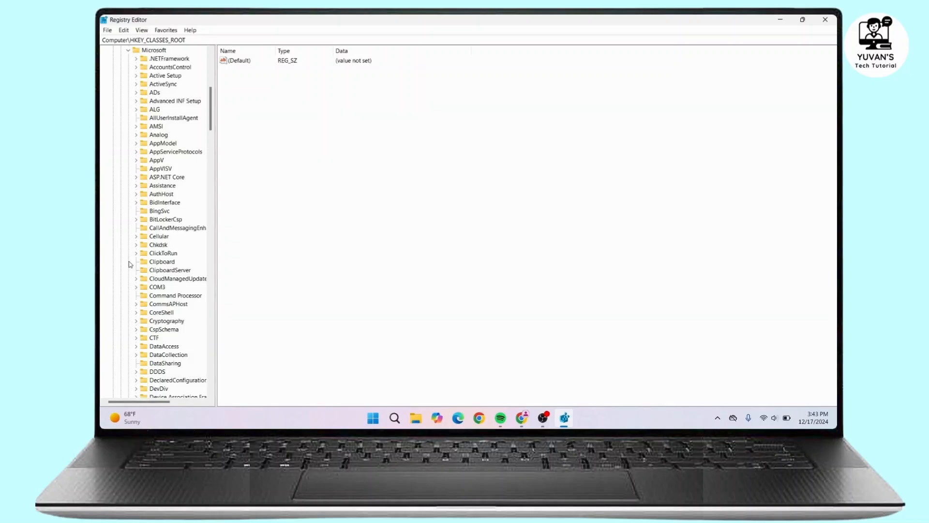
mouse_move(173, 238)
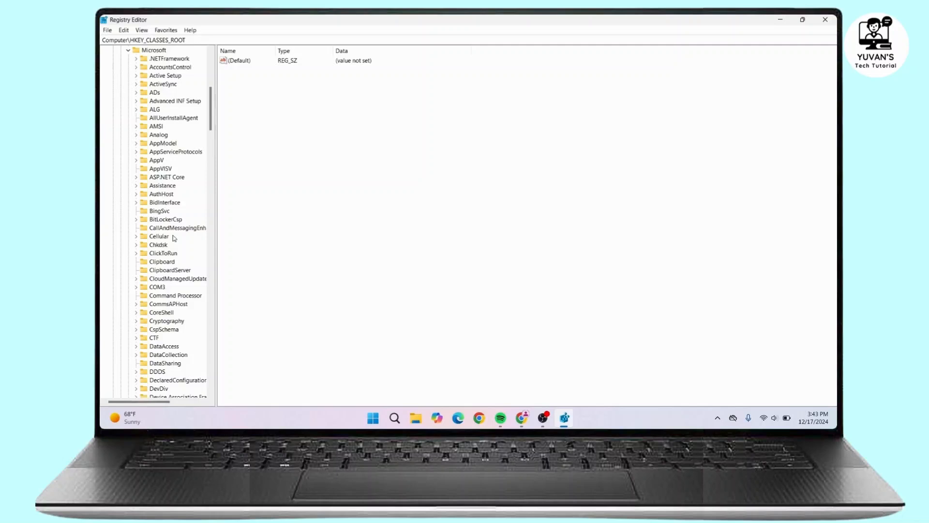
scroll(down, 3)
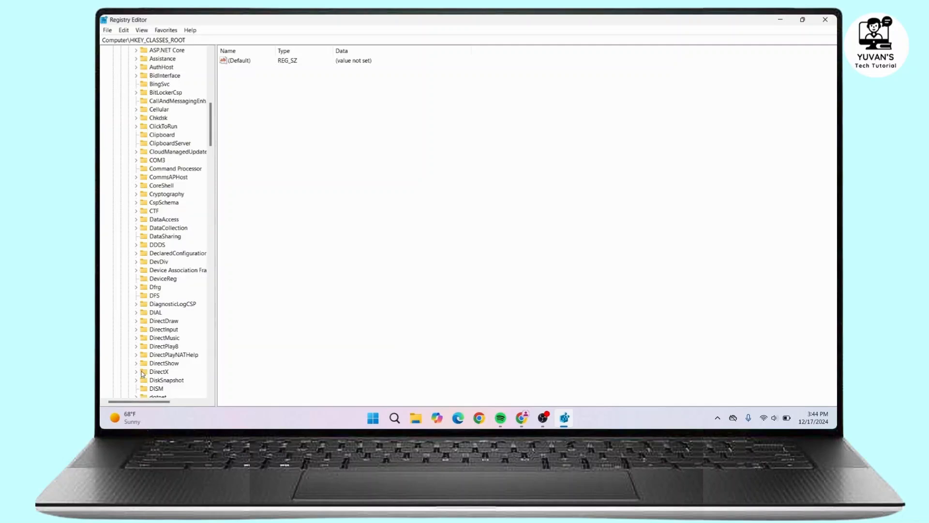
click(160, 371)
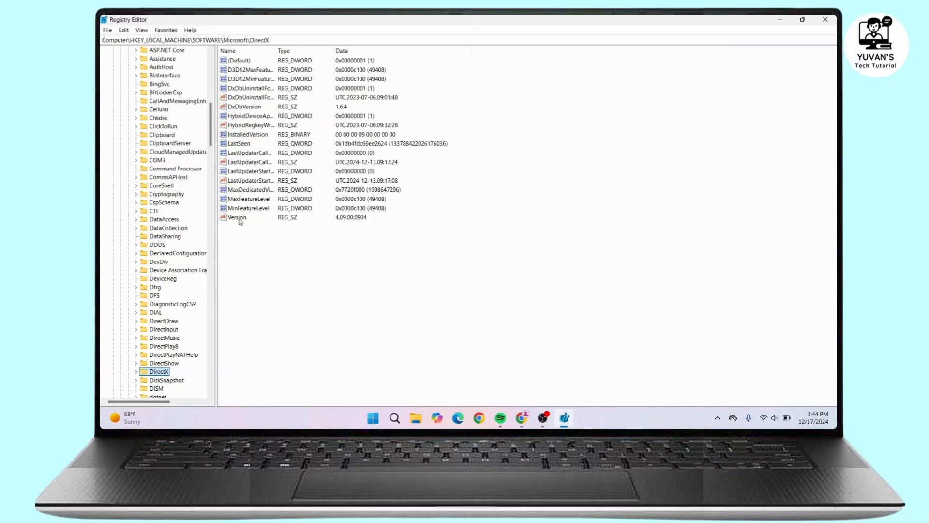
click(237, 217)
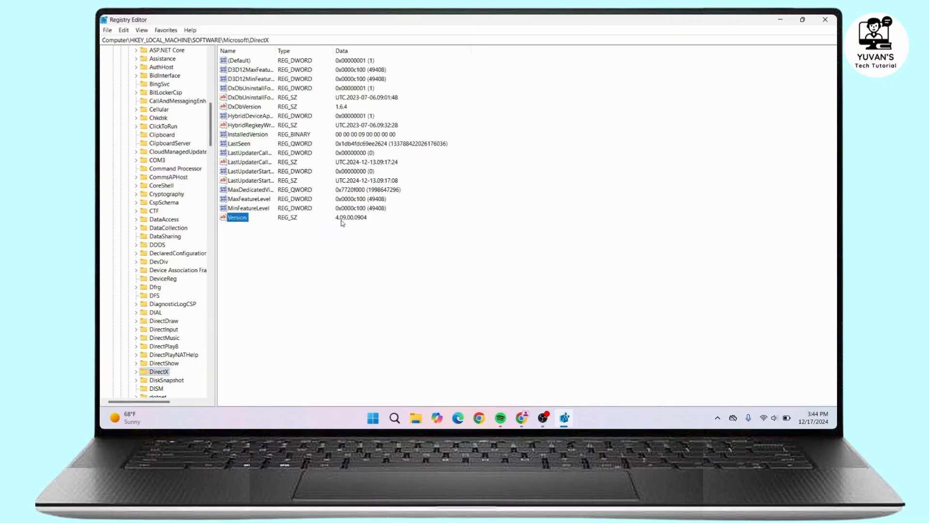
mouse_move(355, 224)
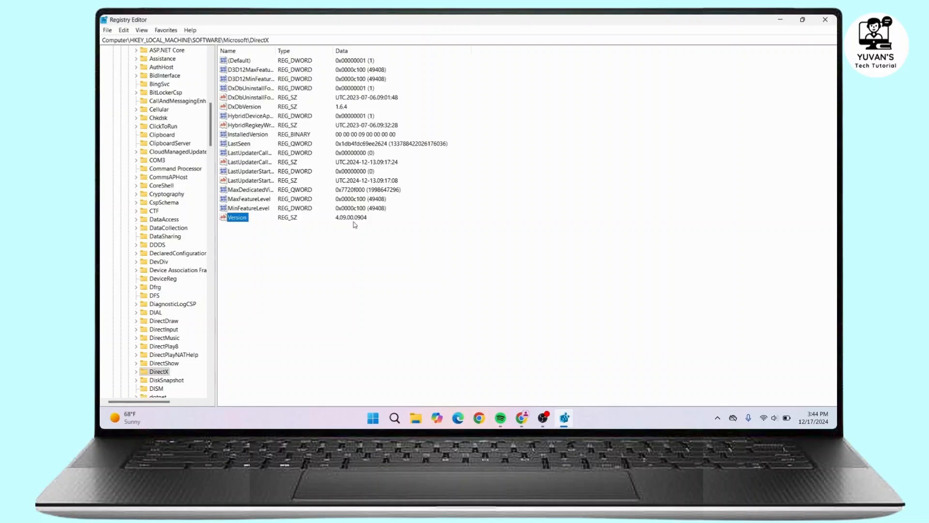
mouse_move(242, 221)
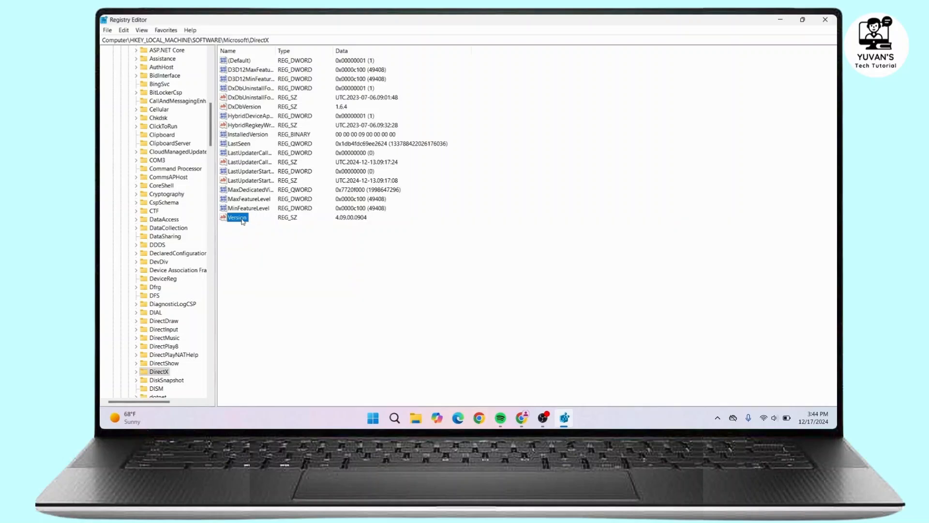
right_click(238, 217)
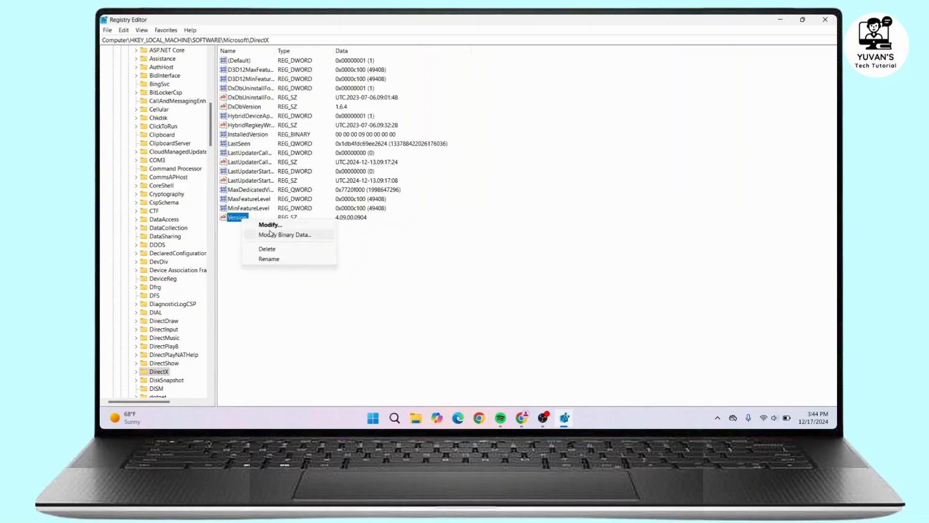
Set the DirectX Version value data to 4.08.00.0904.
click(269, 225)
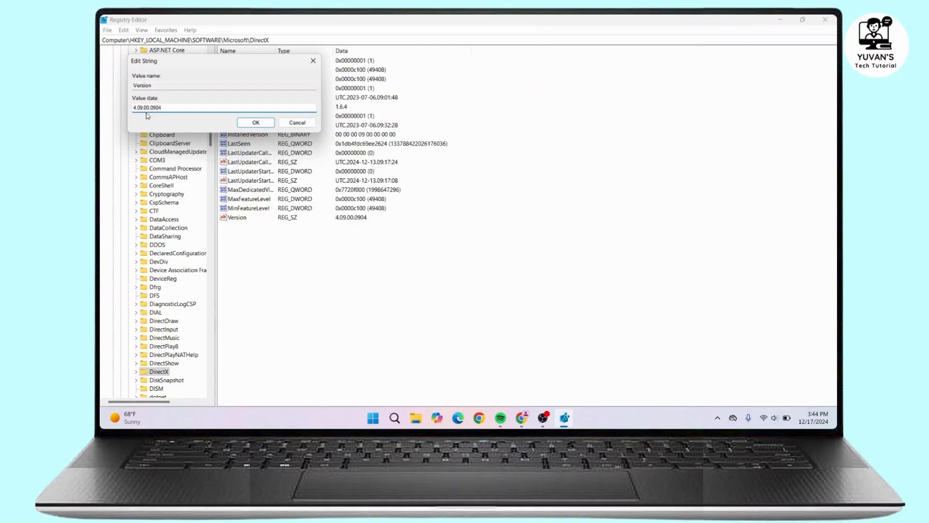
text(4.08.00.0904)
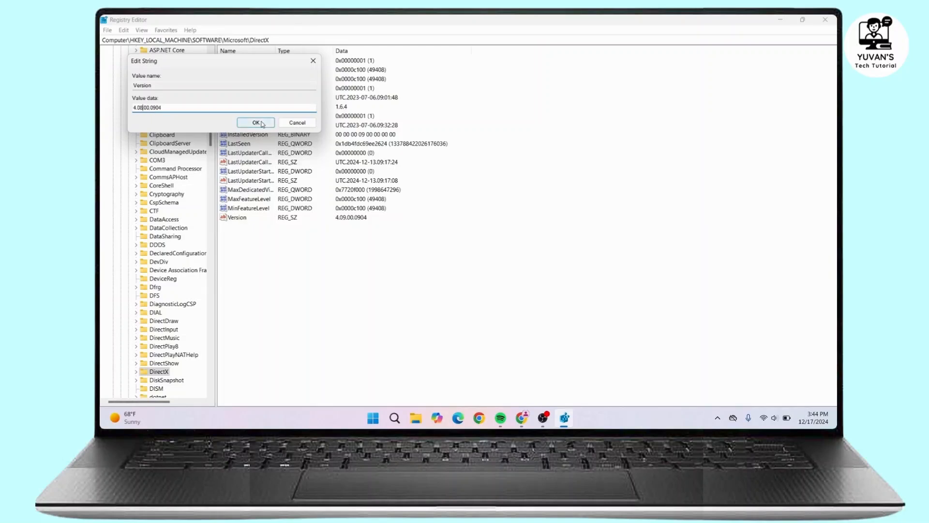
click(255, 122)
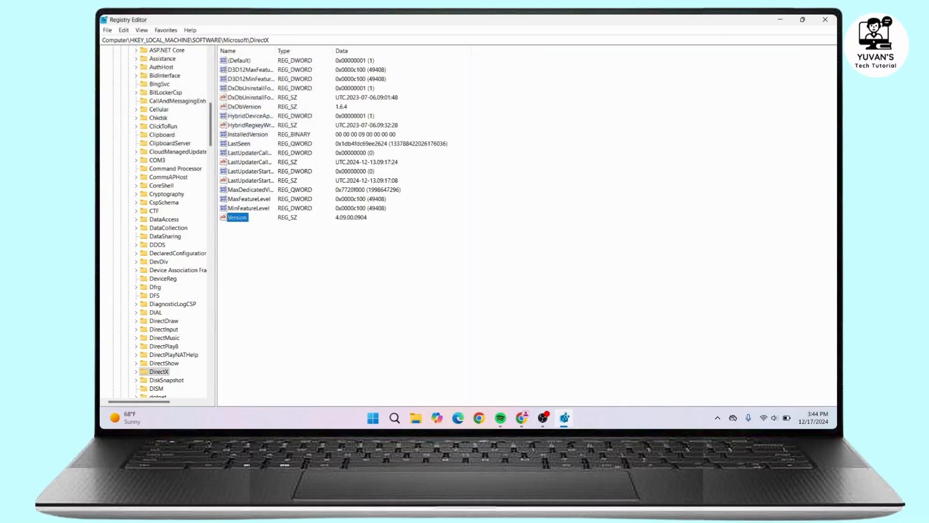
Close Registry Editor and enter %appdata% in the Run dialog.
click(822, 21)
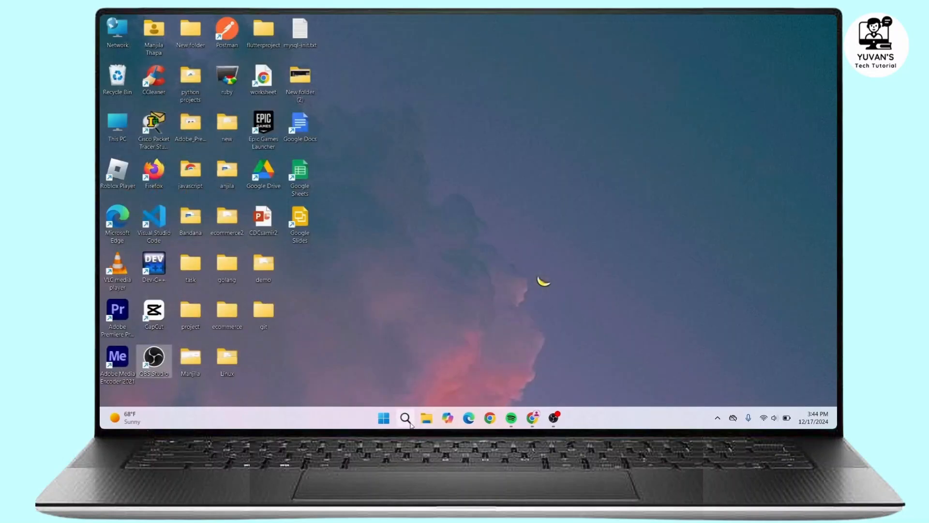
text(run)
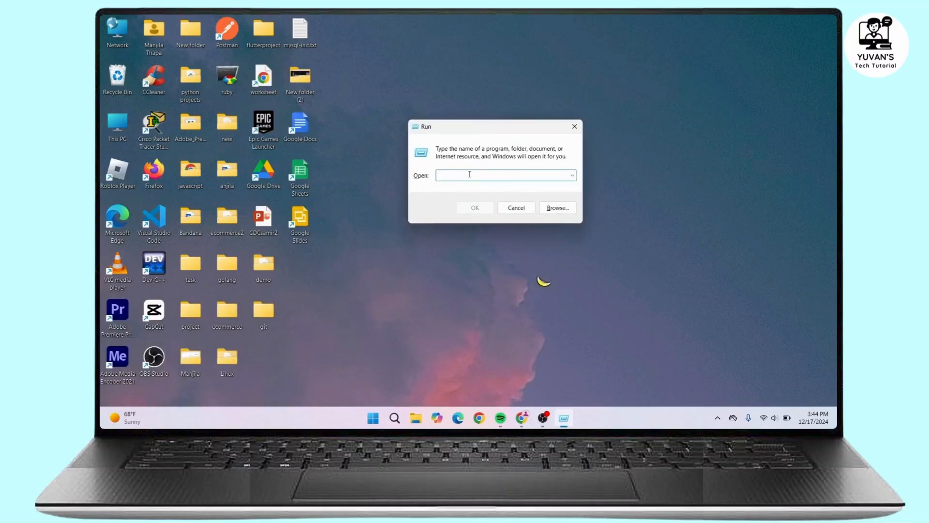
text(%appdata%)
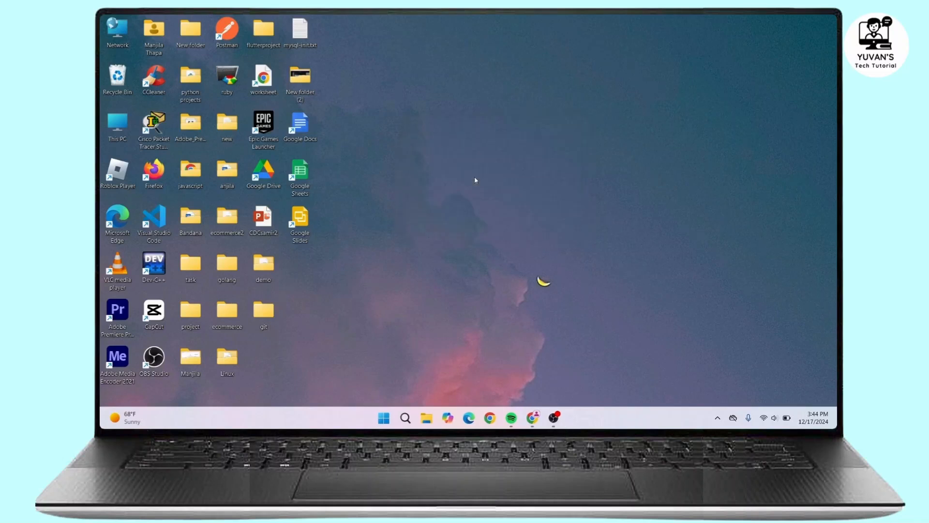
Open AppData\Roaming, browse its application folders, then close the window.
click(427, 418)
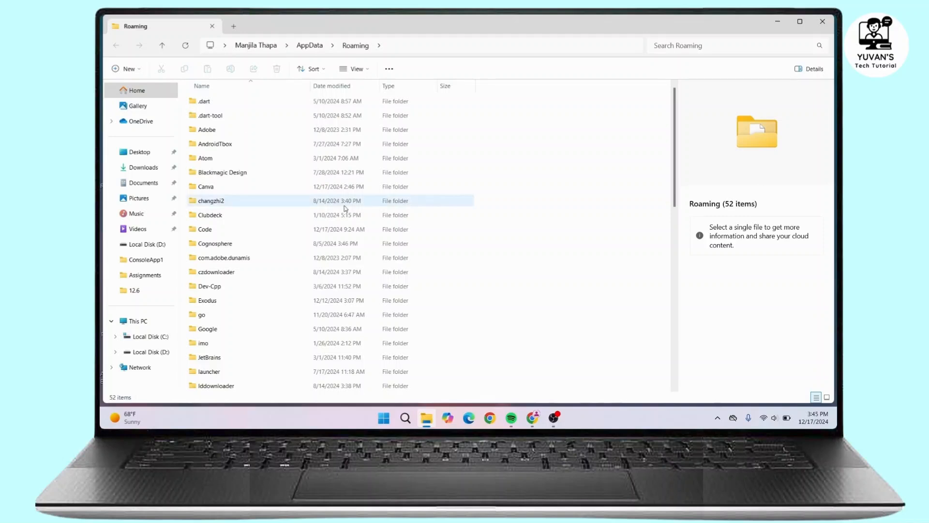
scroll(down, 3)
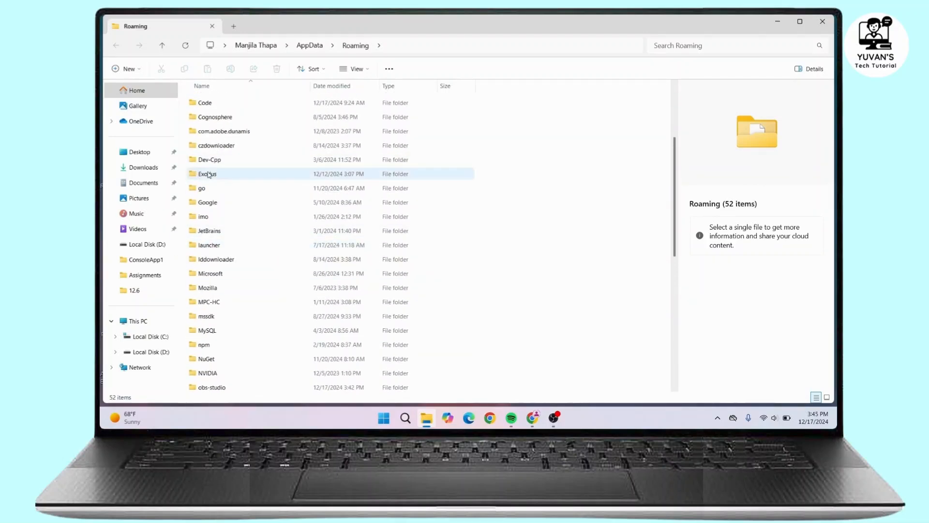
mouse_move(268, 167)
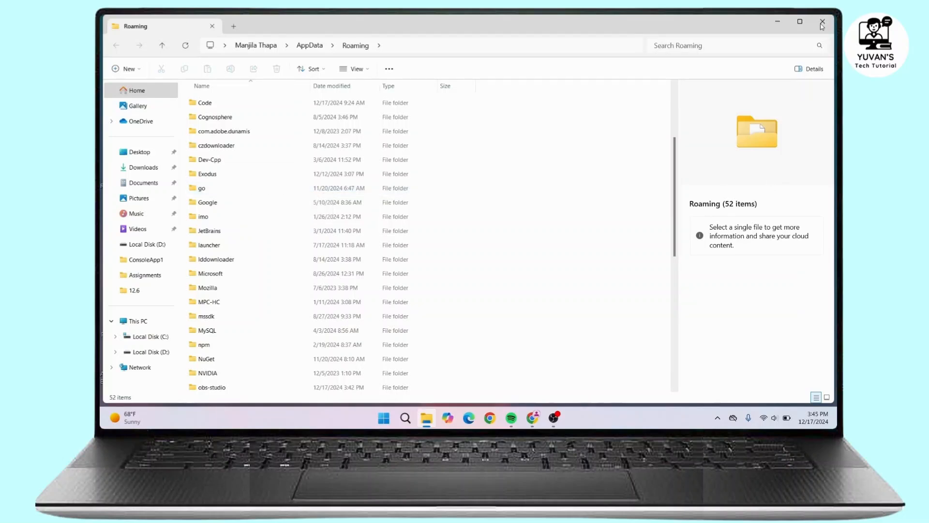
click(821, 21)
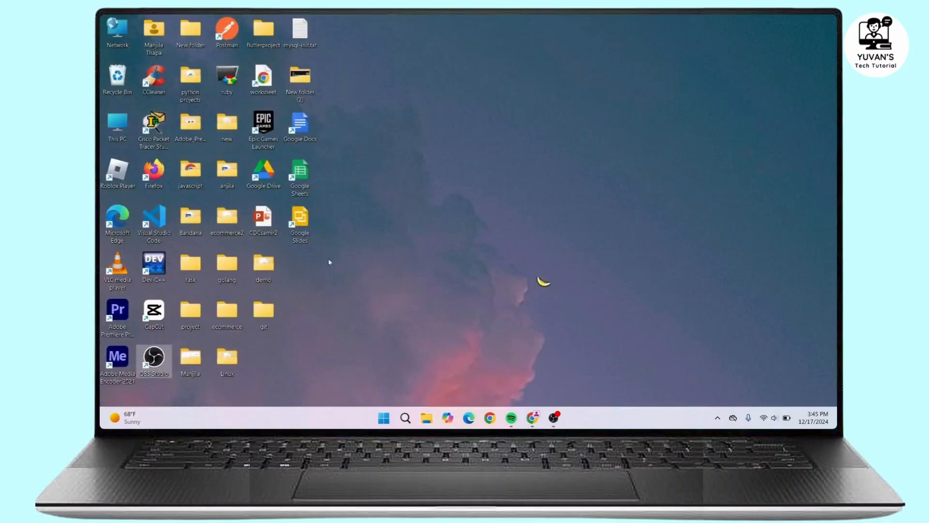
mouse_move(469, 167)
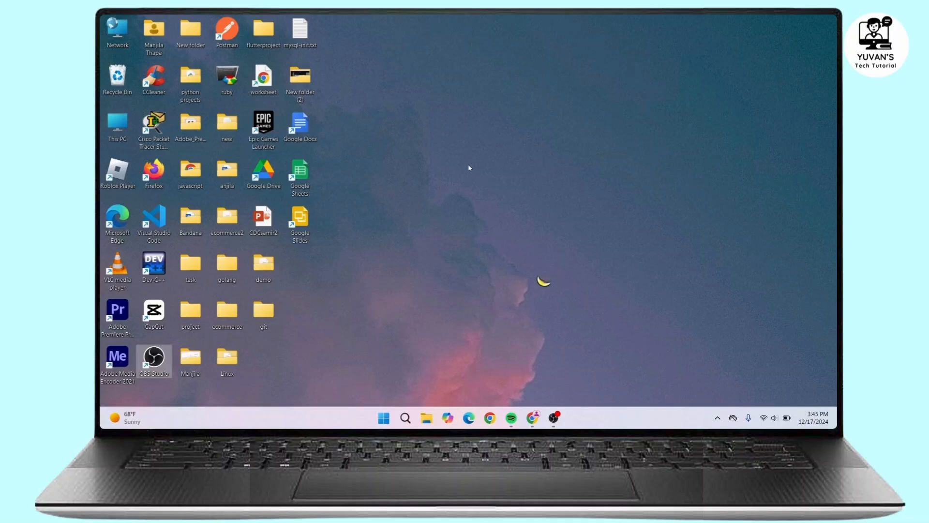
mouse_move(555, 343)
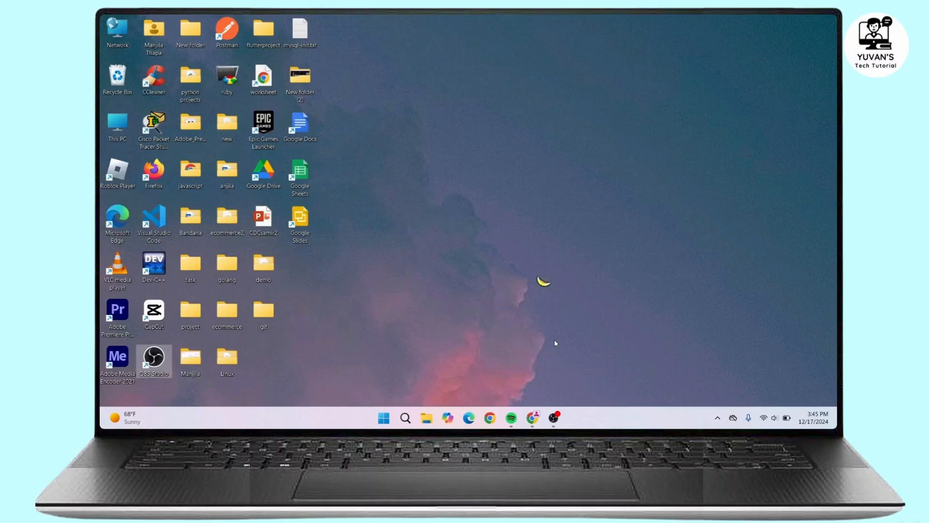
mouse_move(528, 399)
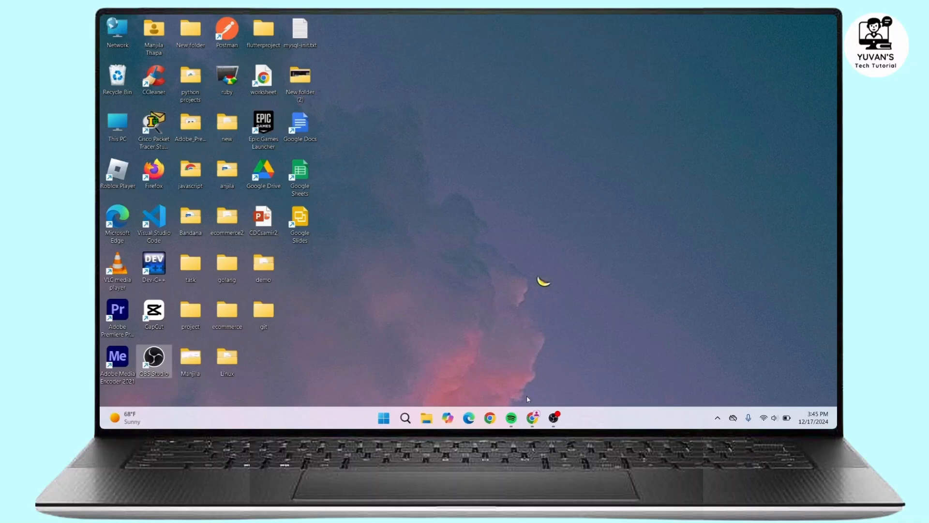
mouse_move(529, 355)
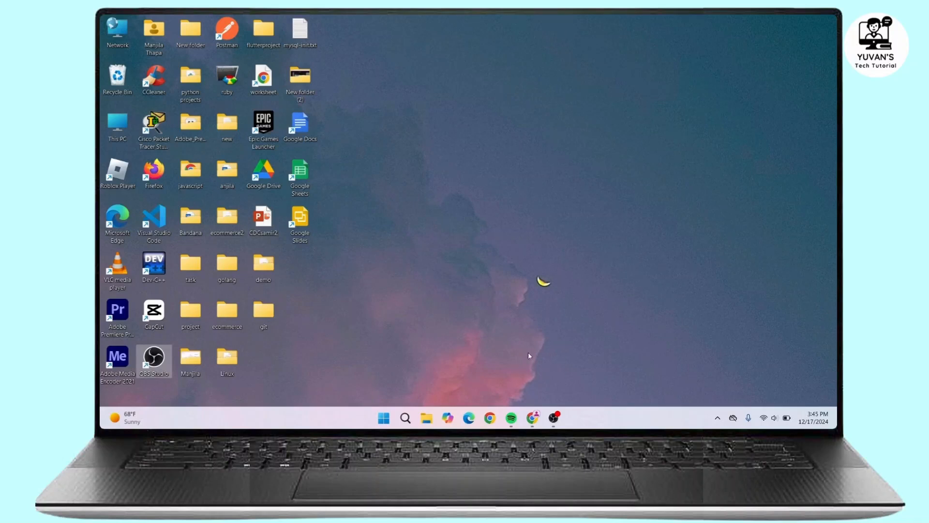